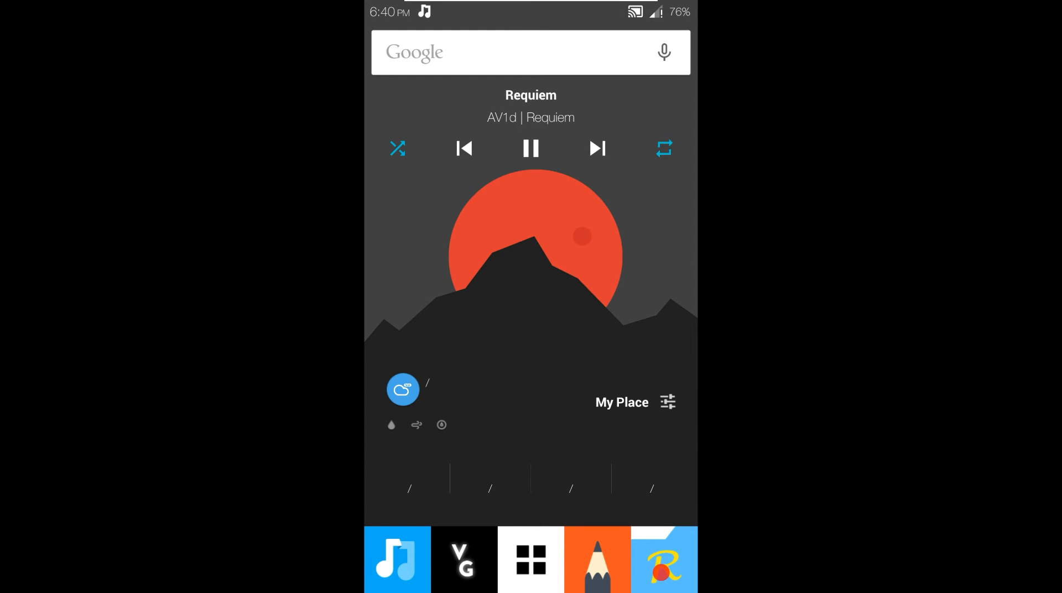
From Root Explorer's Download folder, launch the Lucky Patcher v5.6.8.apk installer and confirm INSTALL.
left_click(529, 559)
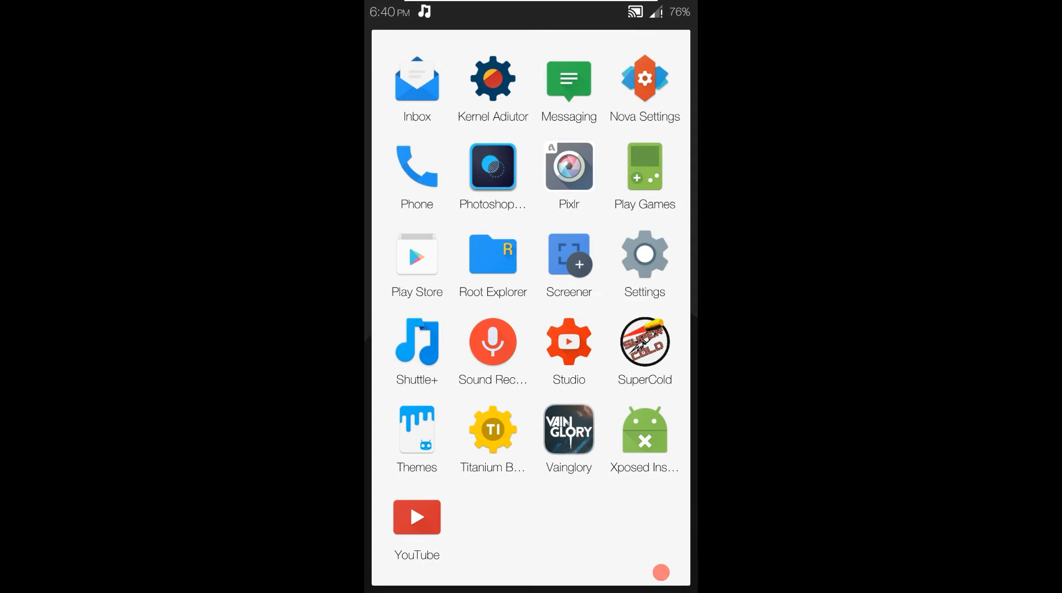
left_click(492, 257)
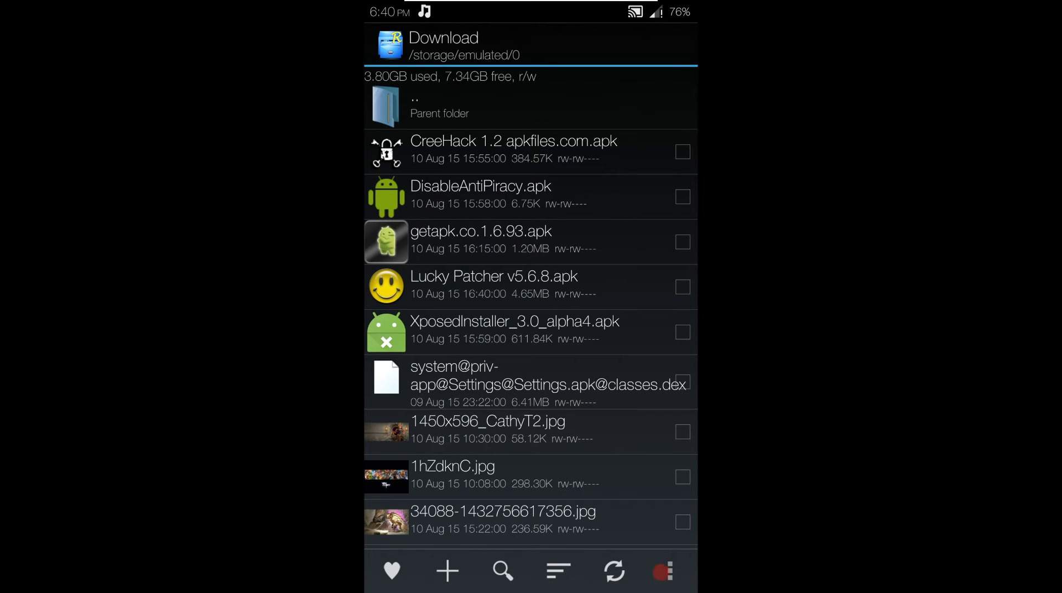
left_click(481, 241)
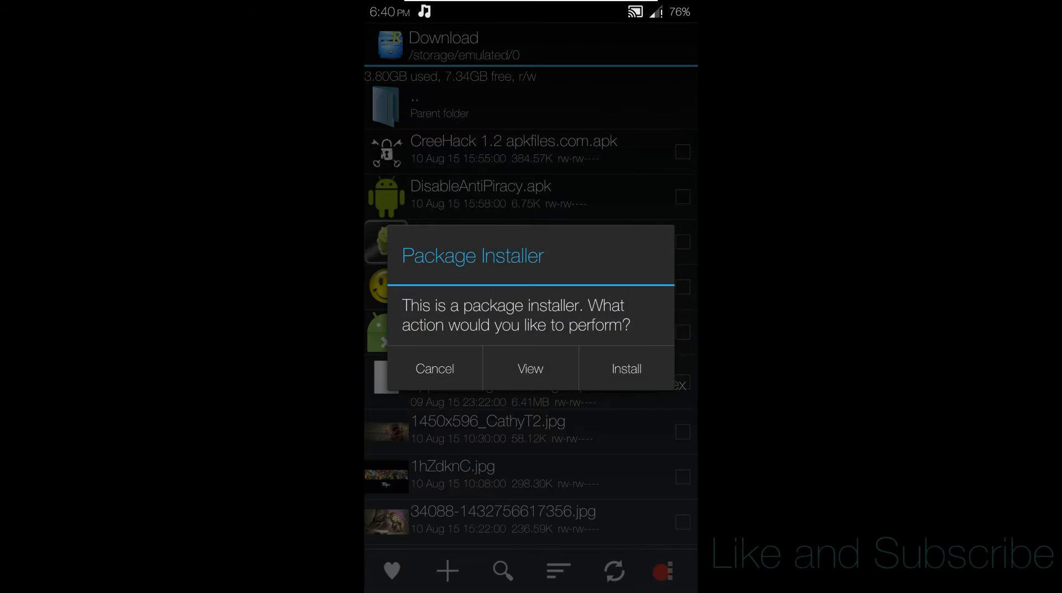
left_click(625, 368)
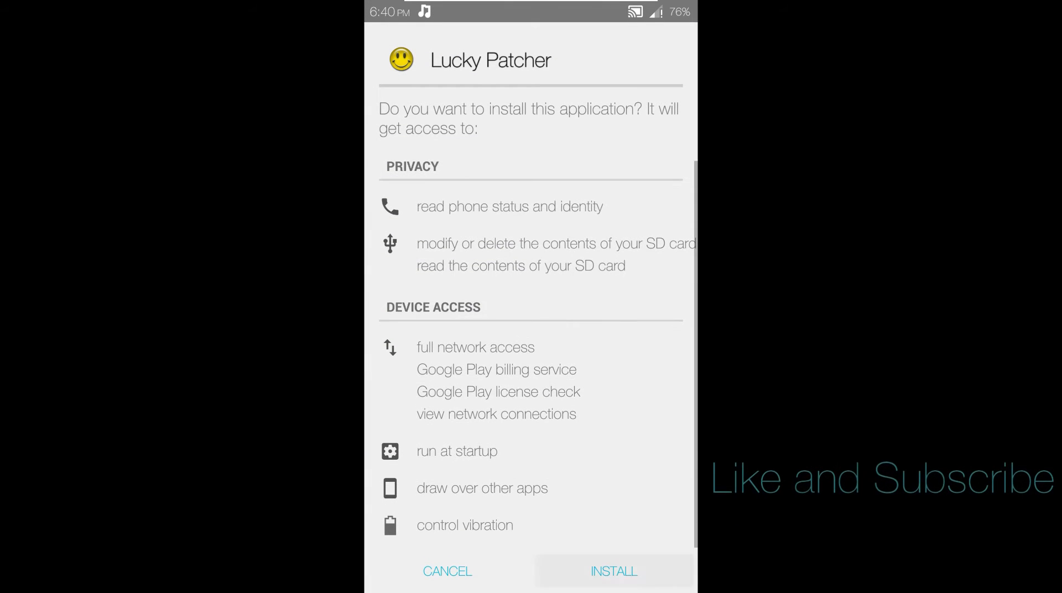
left_click(612, 570)
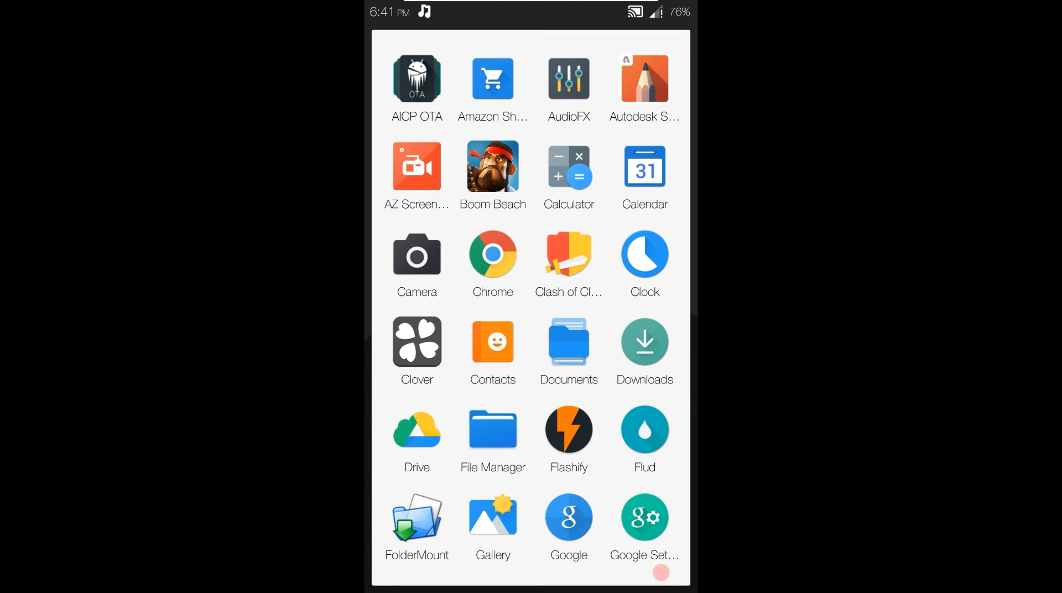
scroll("up", 3)
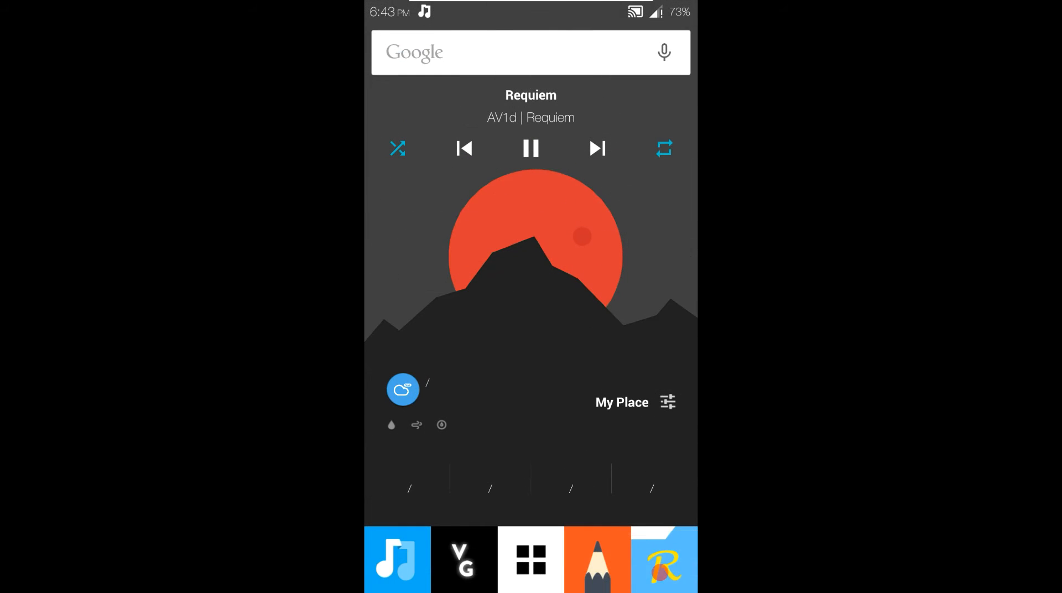
Reopen Lucky Patcher v5.6.8.apk in Root Explorer and choose Install to reach the install prompt.
left_click(529, 558)
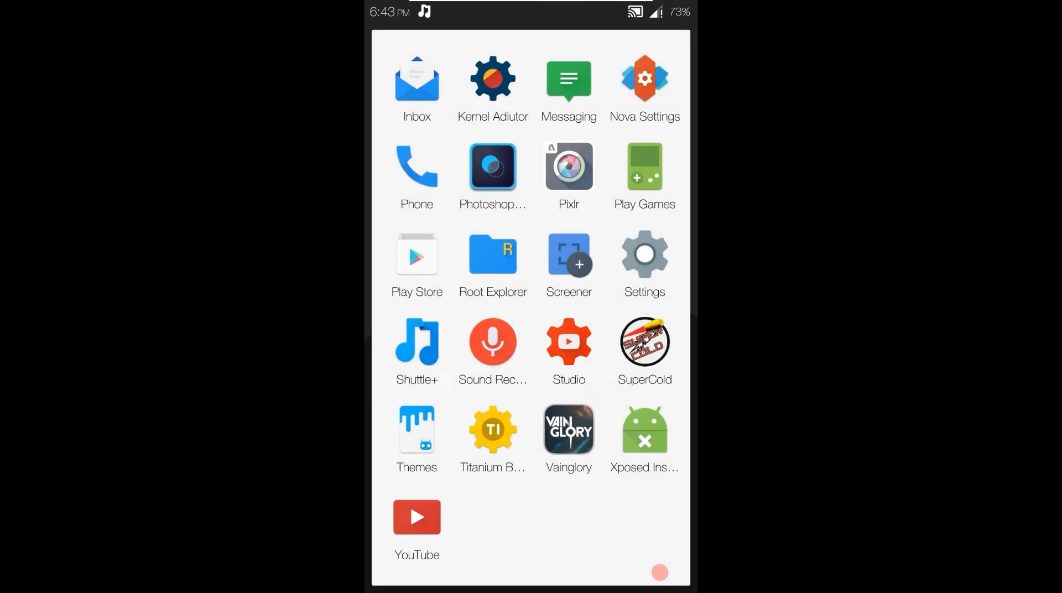
left_click(492, 257)
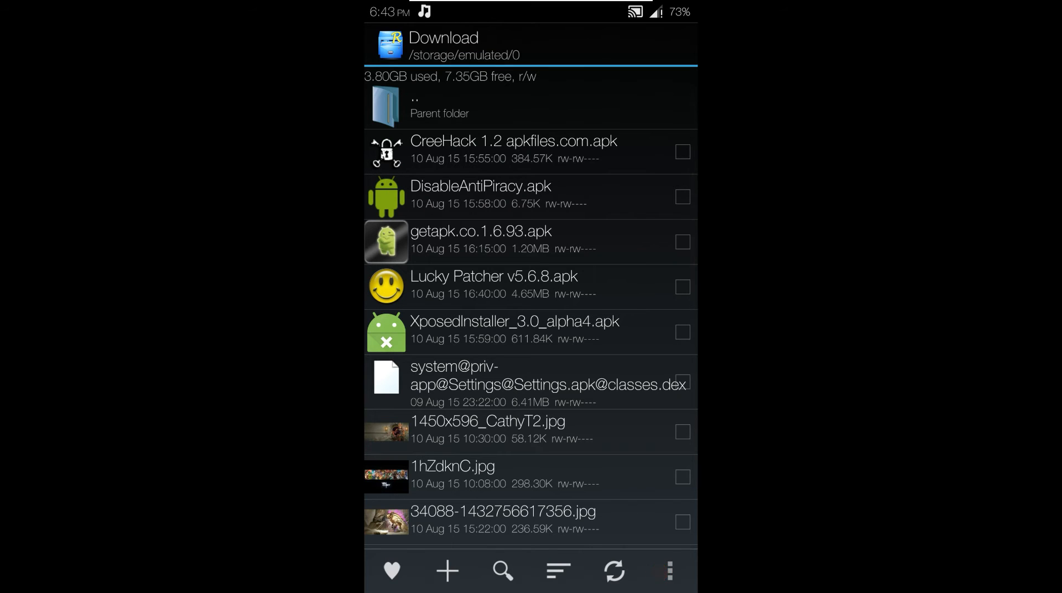
left_click(481, 242)
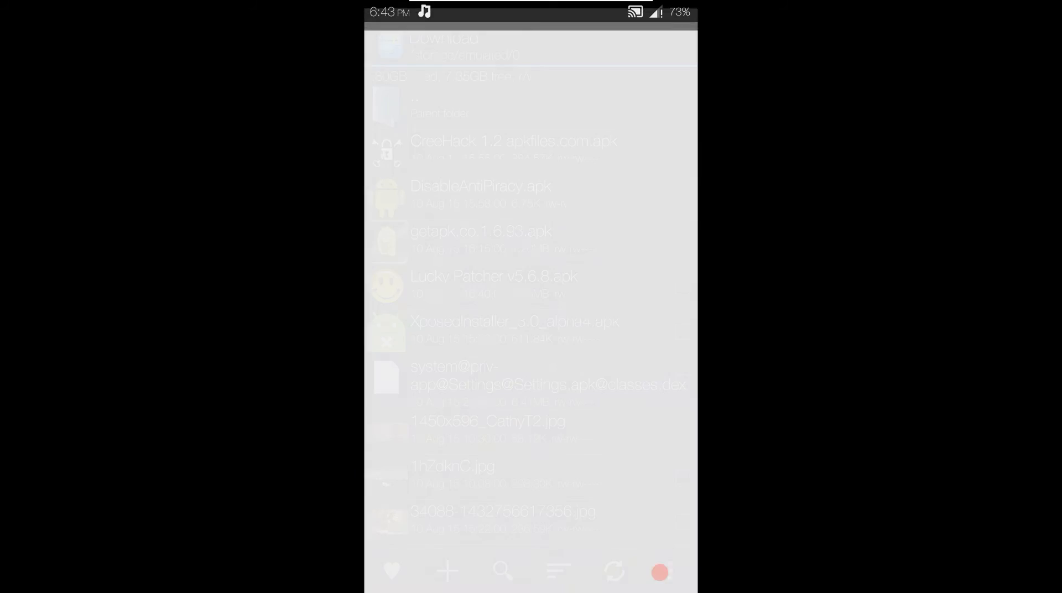
left_click(494, 277)
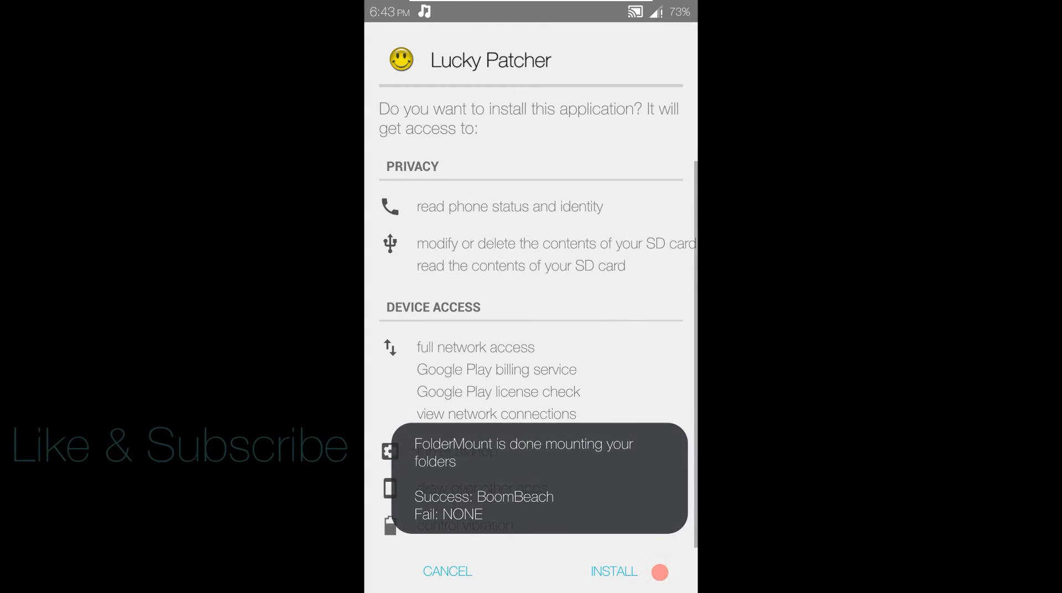
Confirm the install, then launch the newly installed Lucky Patcher.
left_click(613, 582)
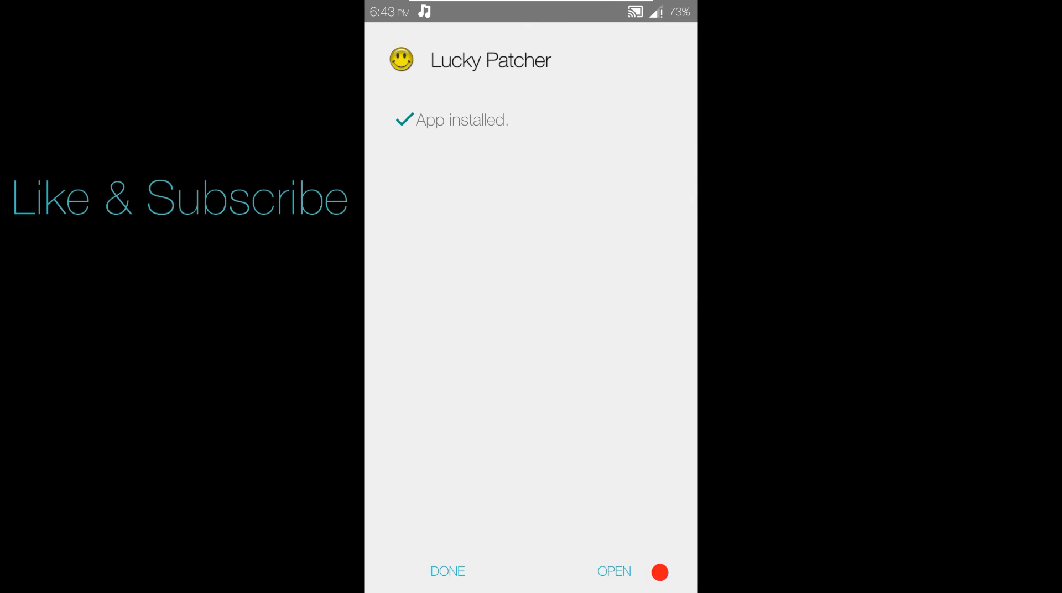
left_click(613, 571)
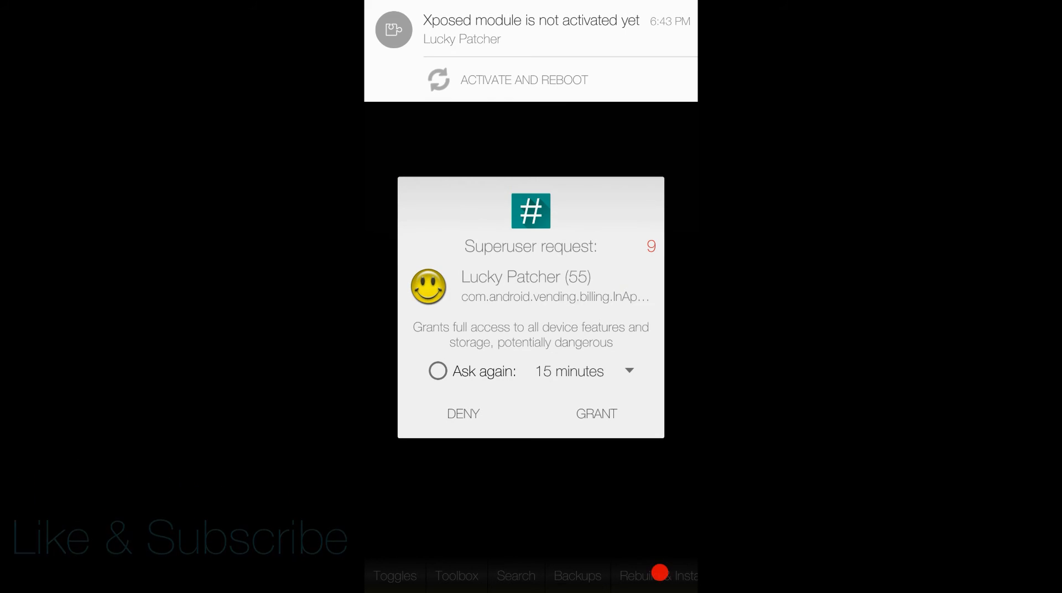
left_click(595, 414)
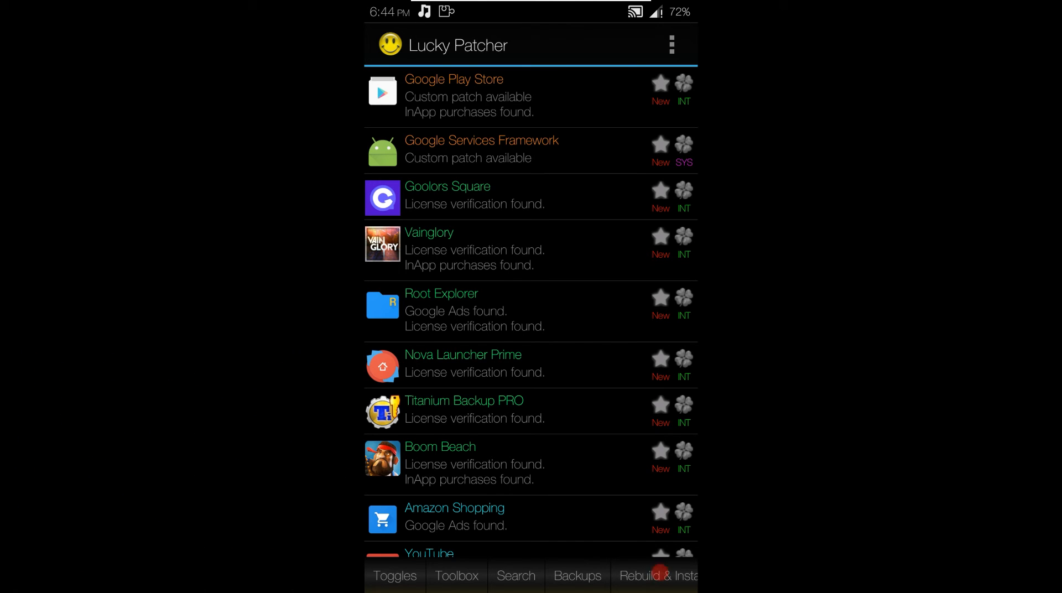
scroll("down", 3)
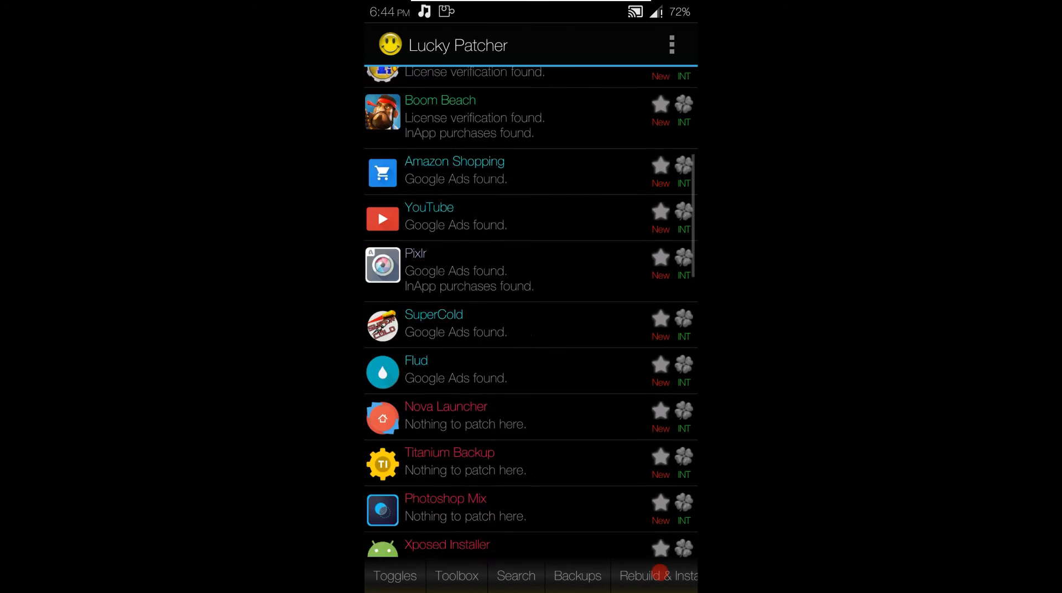
scroll("down", 3)
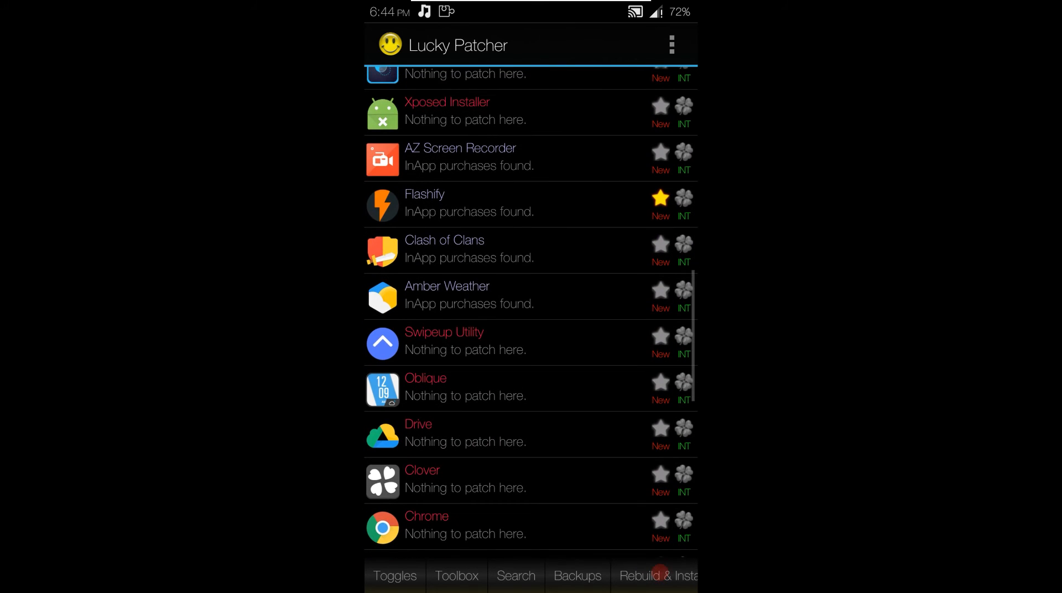
scroll("up", 3)
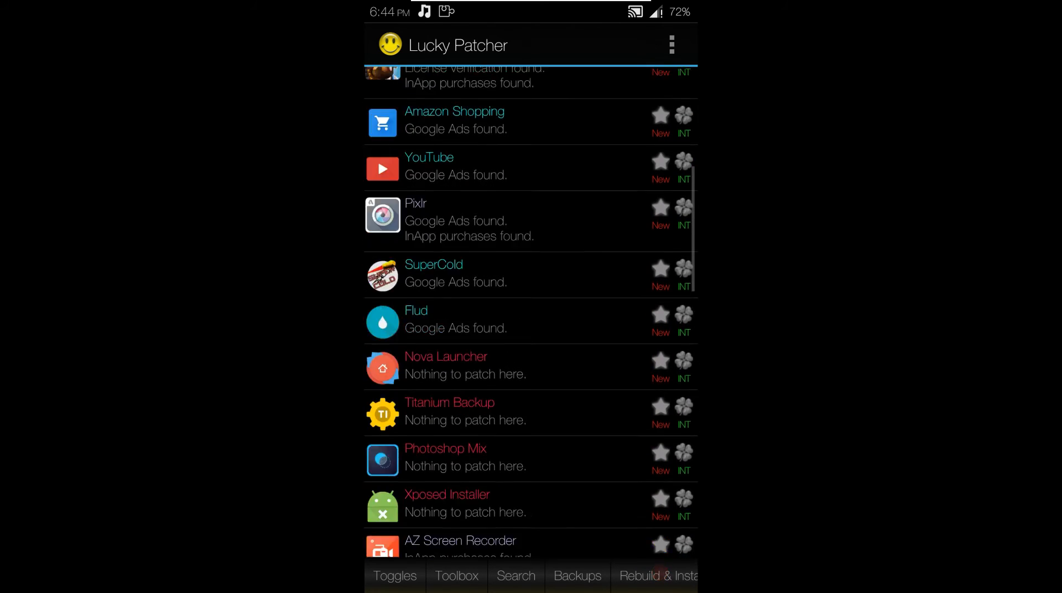
scroll("up", 3)
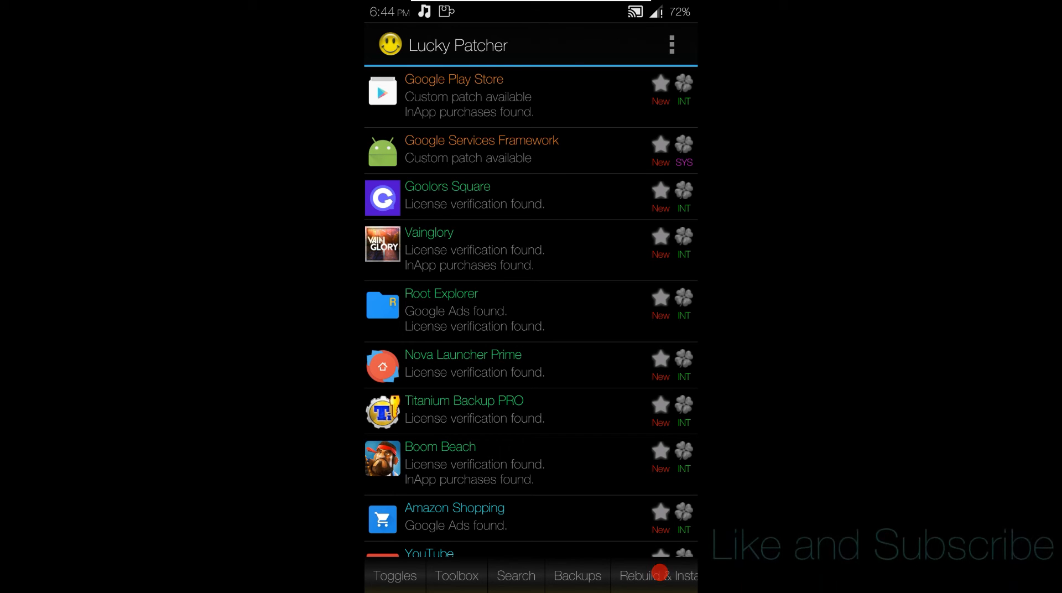
scroll("down", 3)
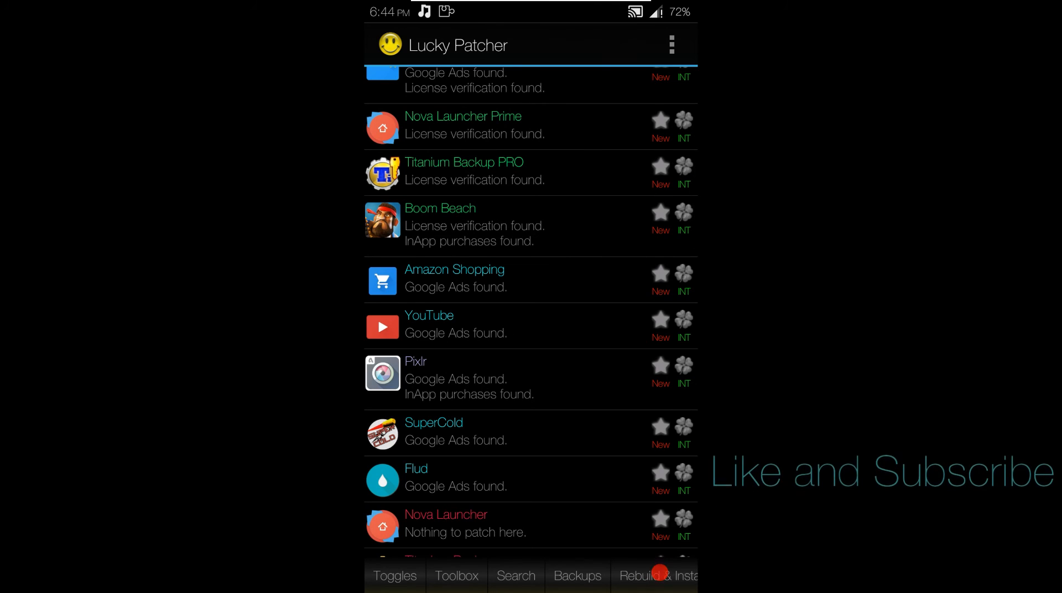
scroll("up", 3)
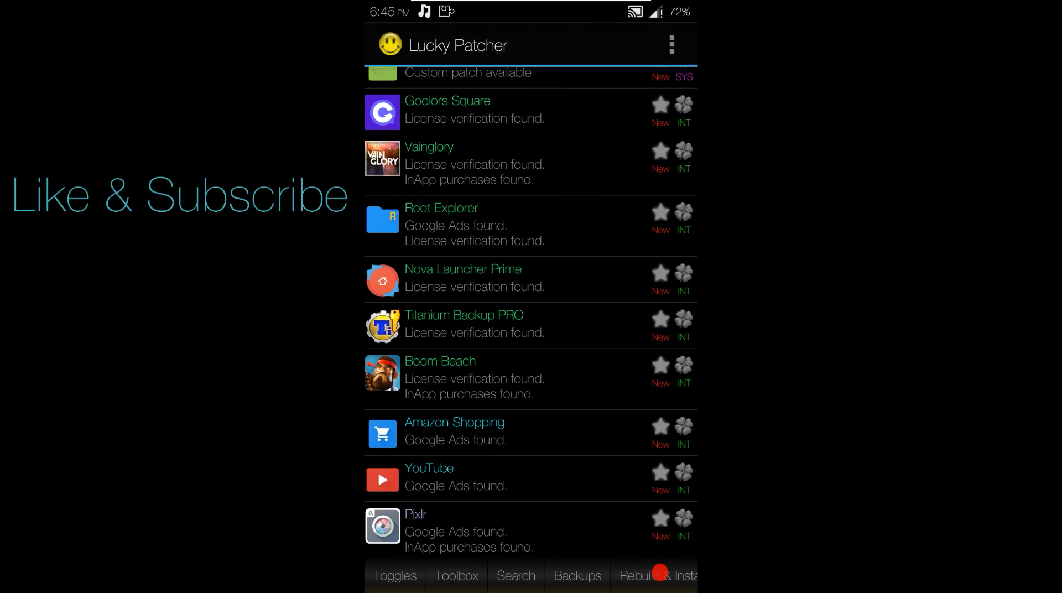
scroll("down", 3)
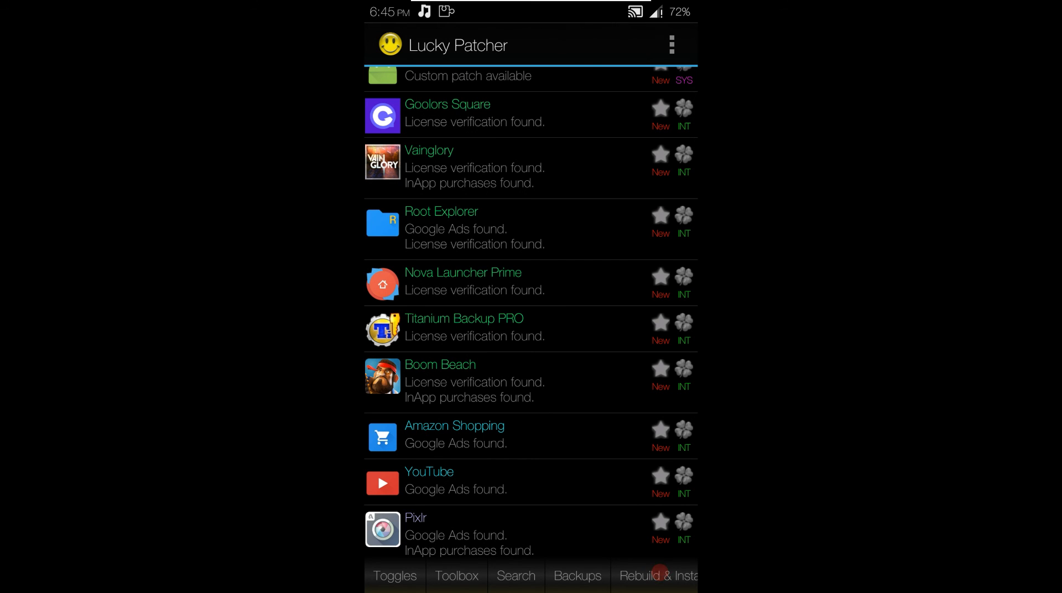
scroll("down", 3)
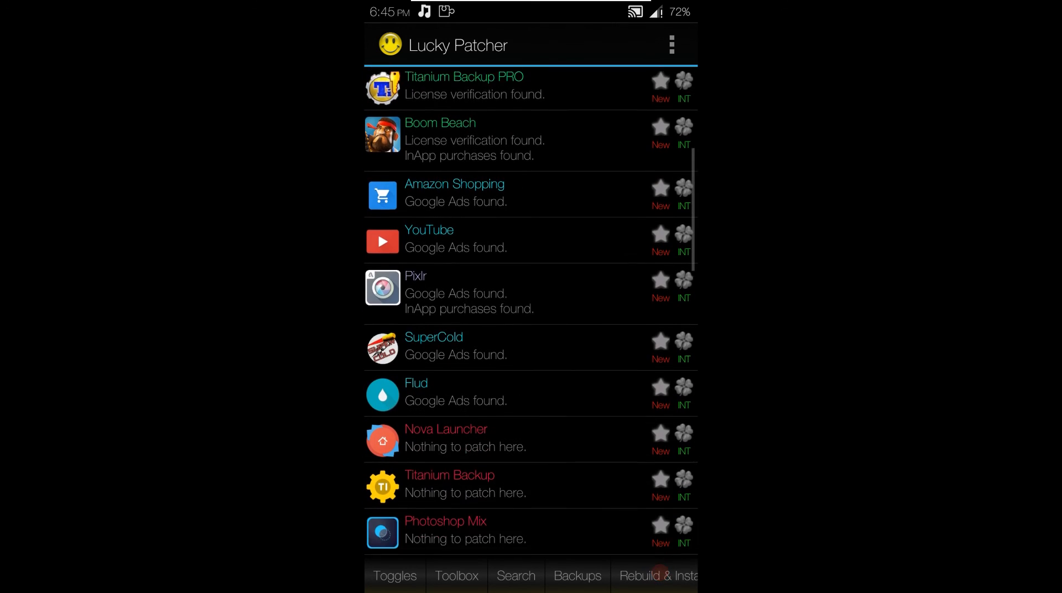
scroll("down", 3)
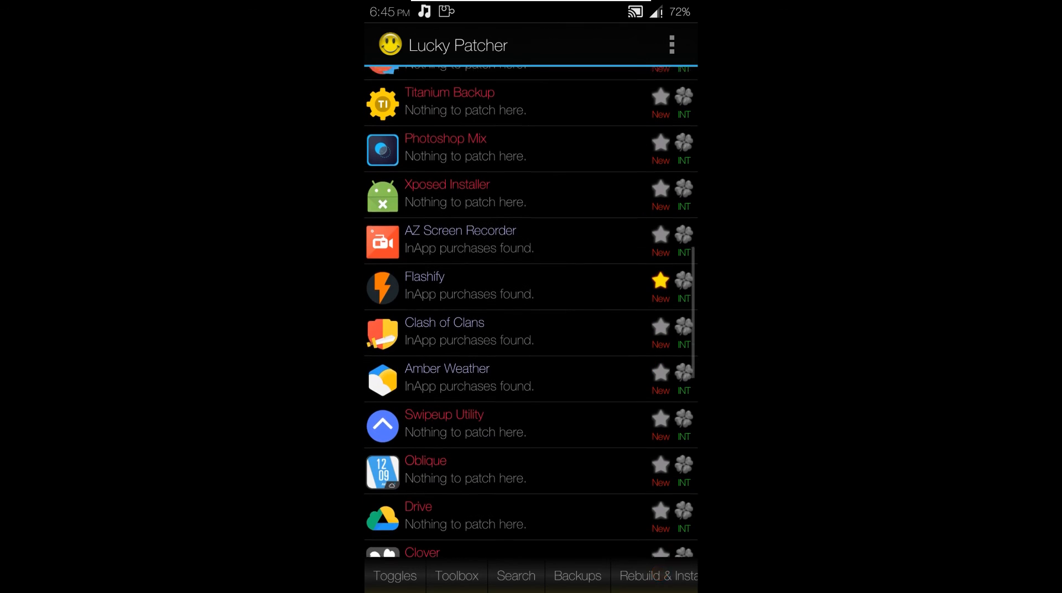
scroll("up", 3)
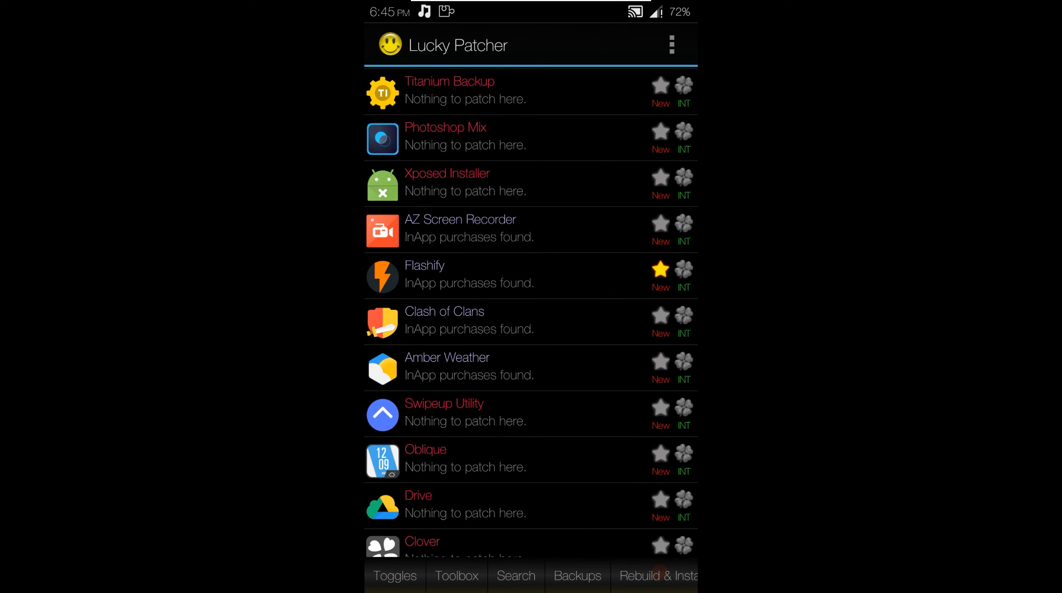
left_click(658, 572)
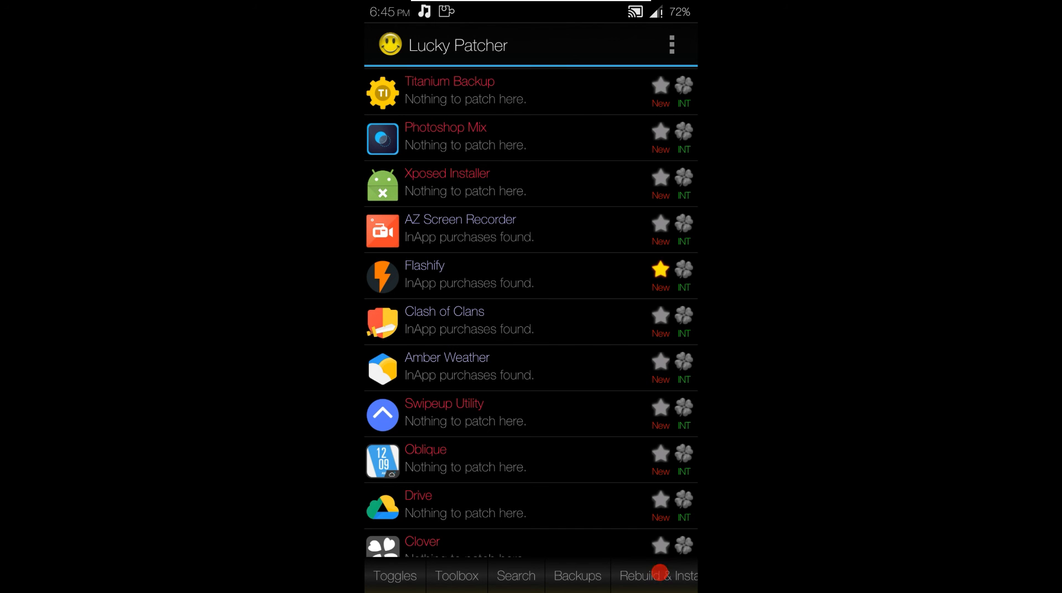
scroll("down", 3)
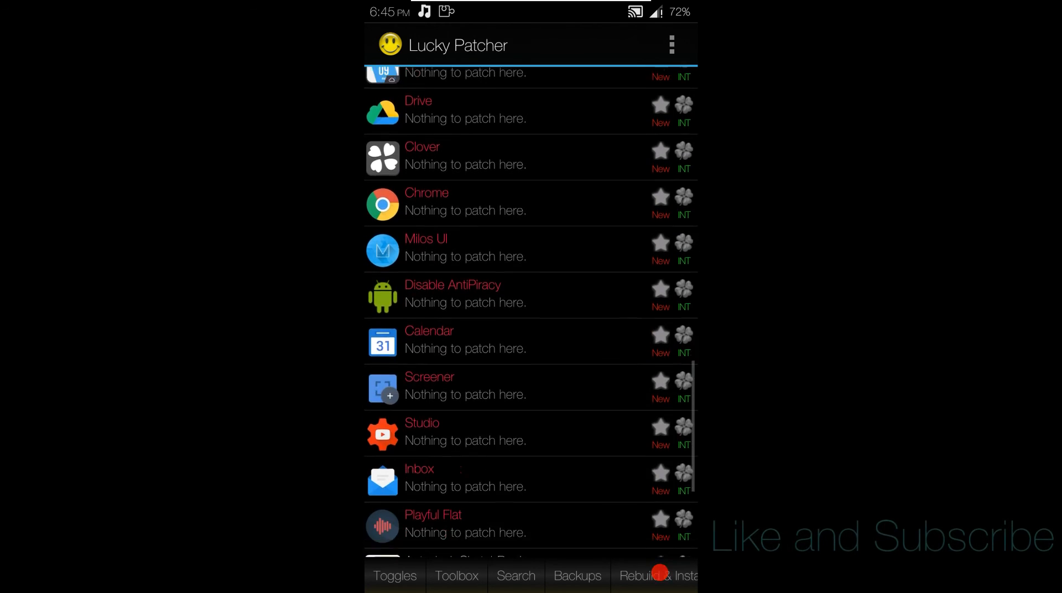
scroll("up", 3)
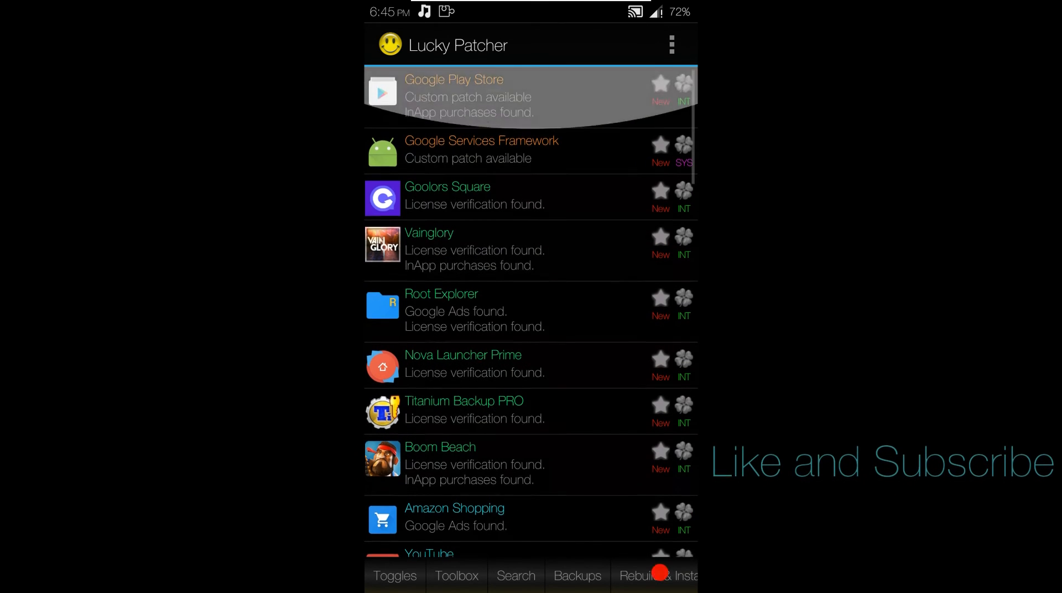